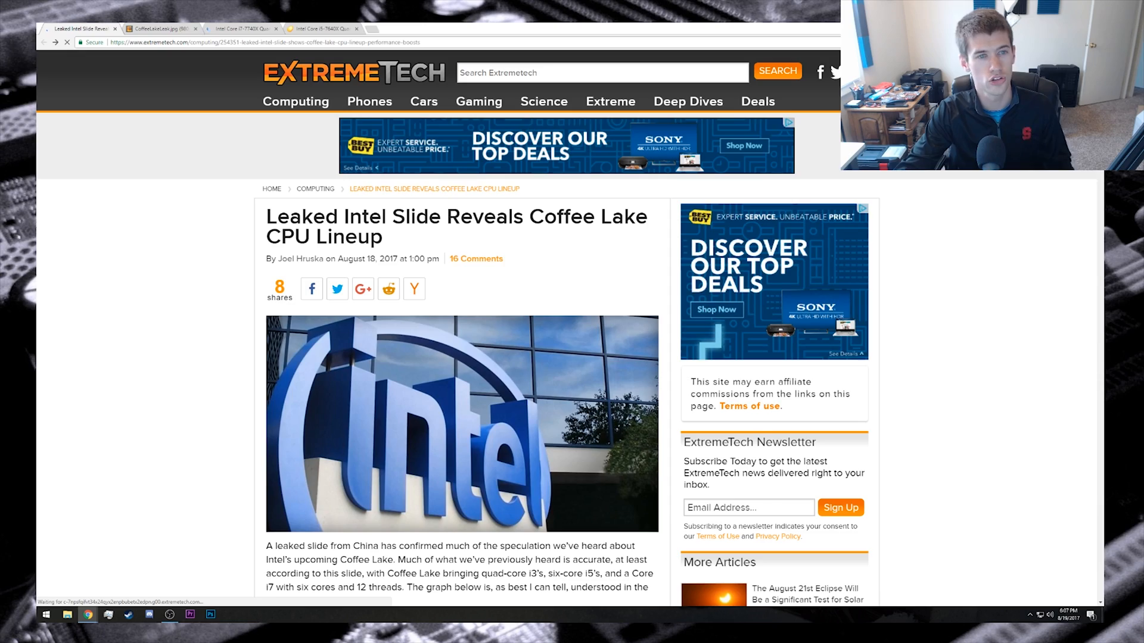
- Scroll the Coffee Lake article past the Intel photo to the leaked slide image
{"action": "scroll", "scroll_direction": "down", "scroll_amount": 3}
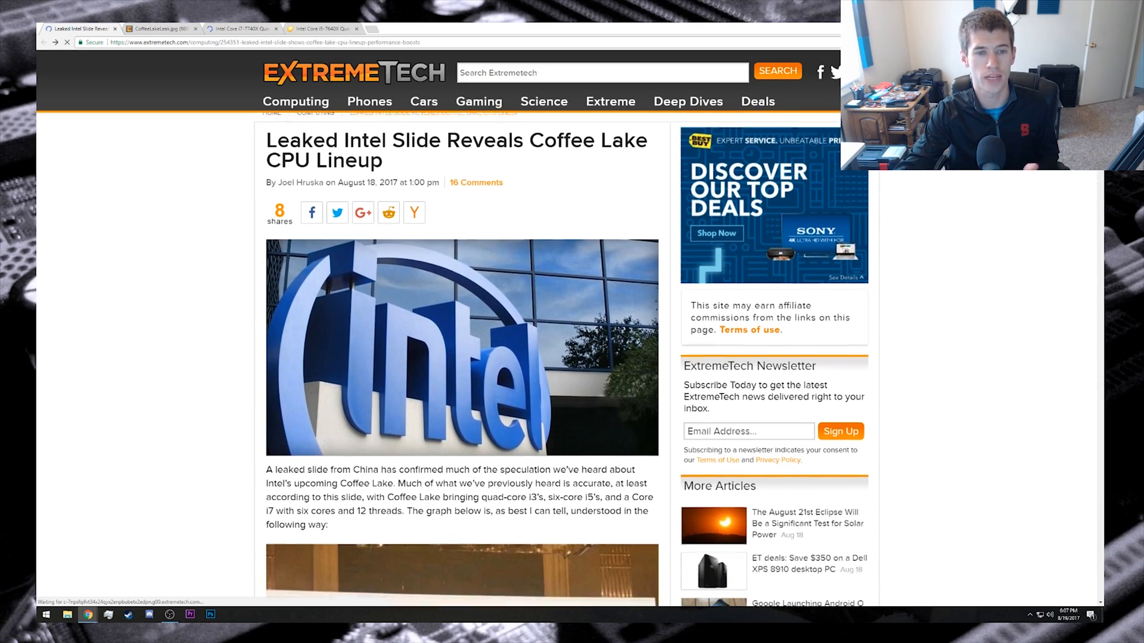
{"action": "scroll", "scroll_direction": "down", "scroll_amount": 3}
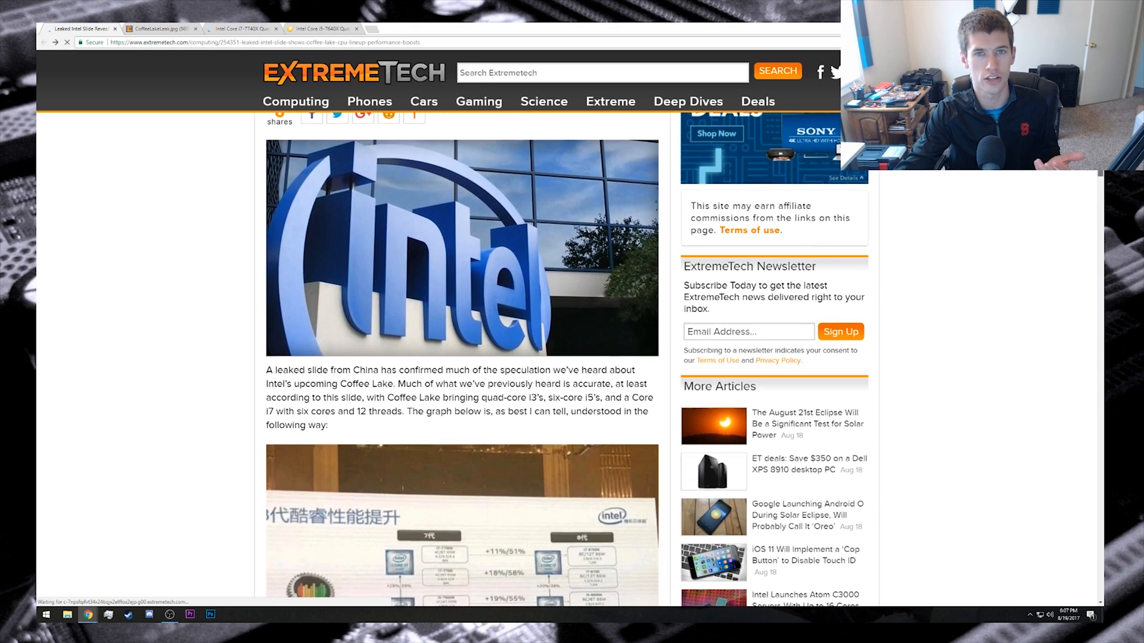
{"action": "scroll", "scroll_direction": "down", "scroll_amount": 3}
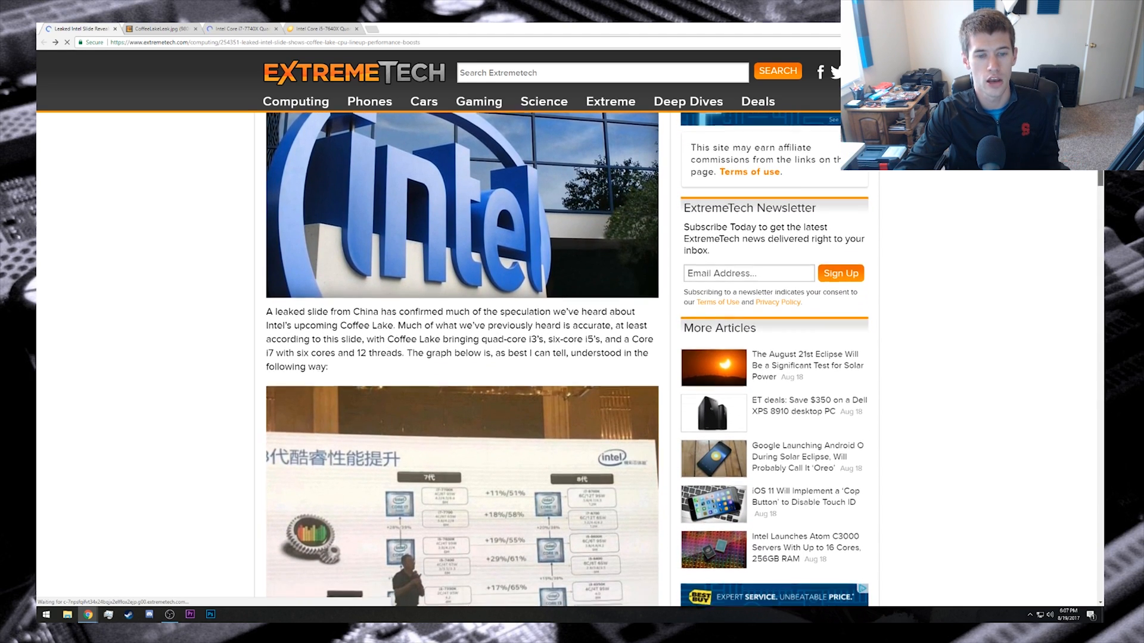
{"action": "scroll", "scroll_direction": "down", "scroll_amount": 3}
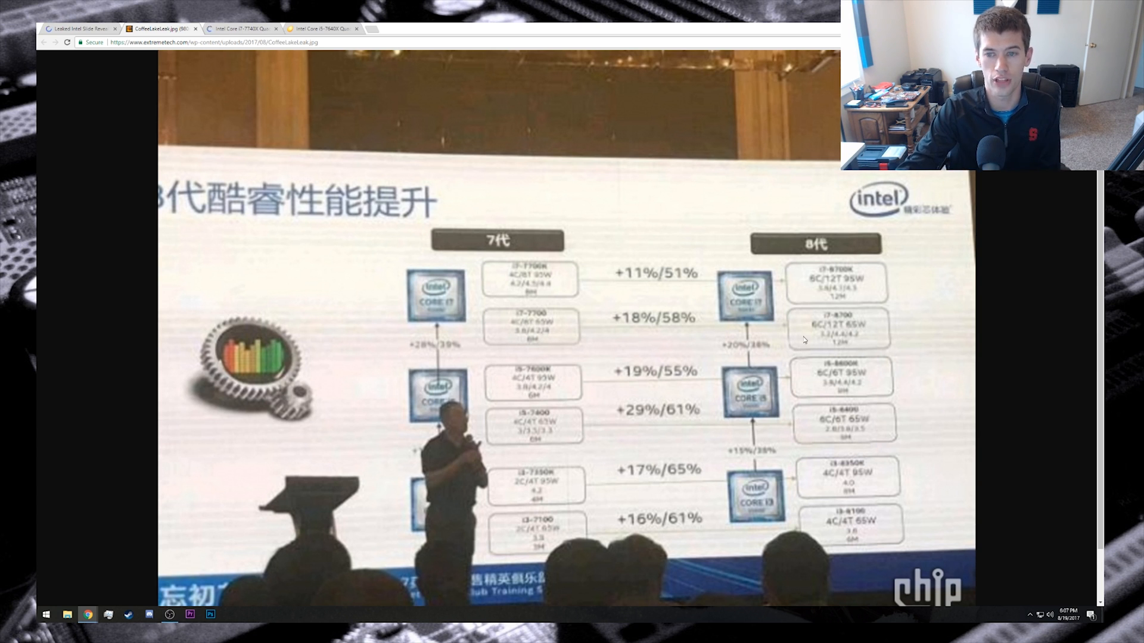
{"action": "mouse_move", "coordinate": [812, 285]}
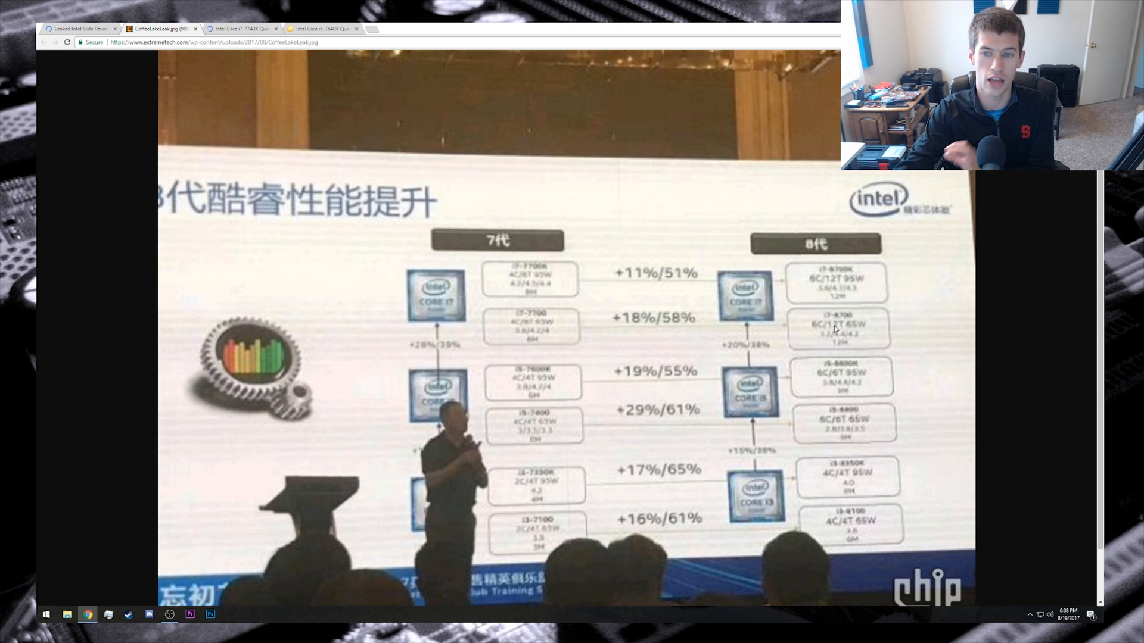
{"action": "mouse_move", "coordinate": [825, 335]}
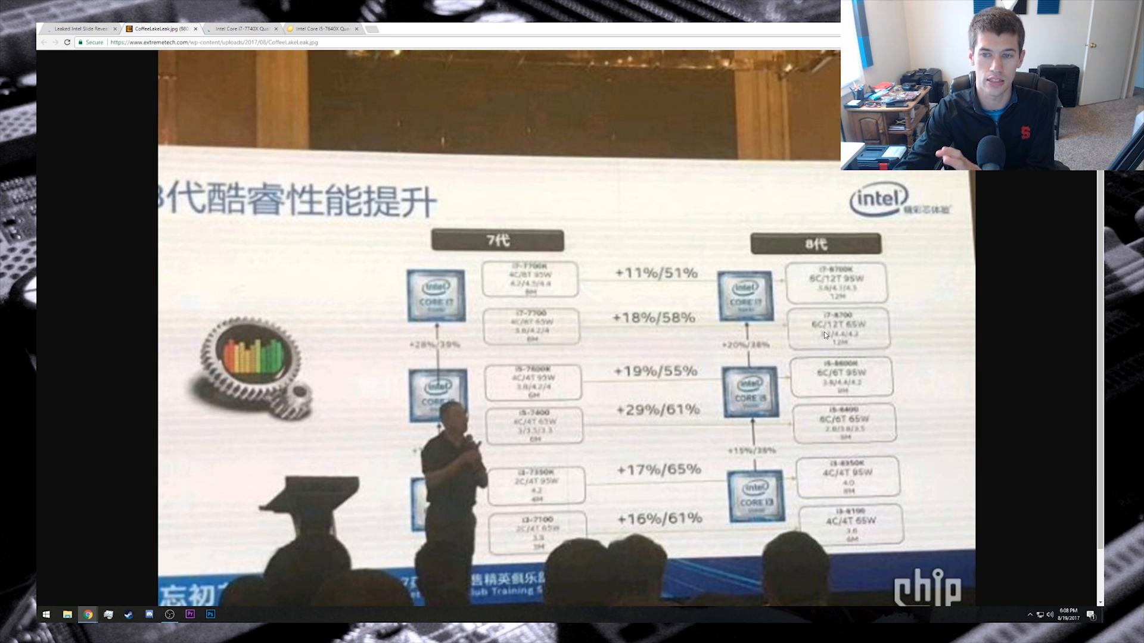
{"action": "mouse_move", "coordinate": [699, 264]}
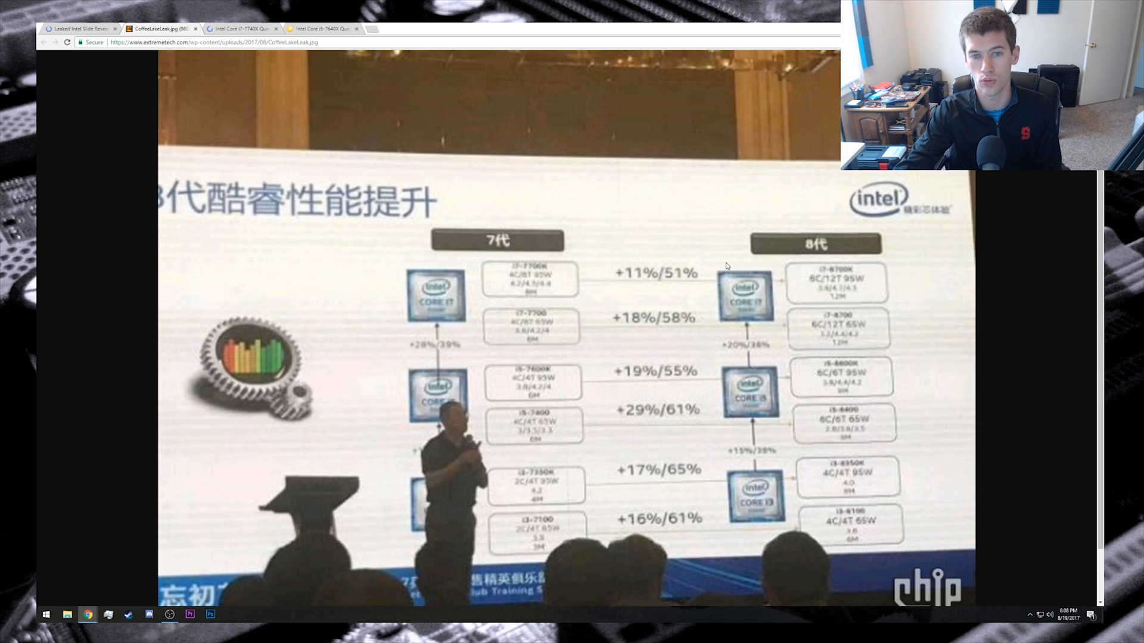
{"action": "mouse_move", "coordinate": [706, 256]}
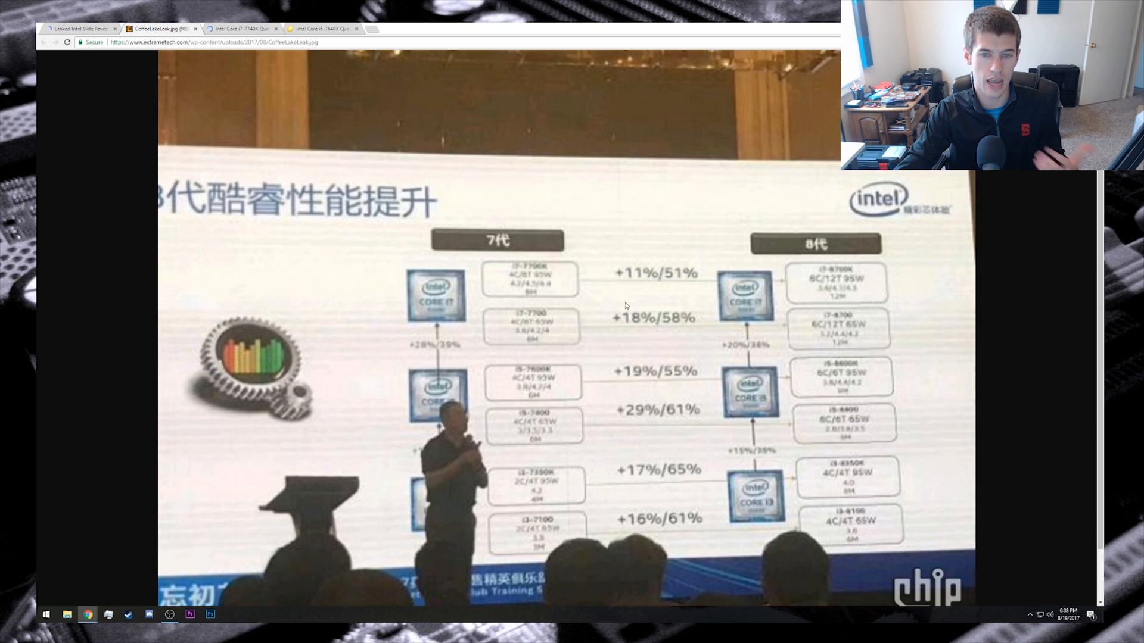
{"action": "mouse_move", "coordinate": [664, 335]}
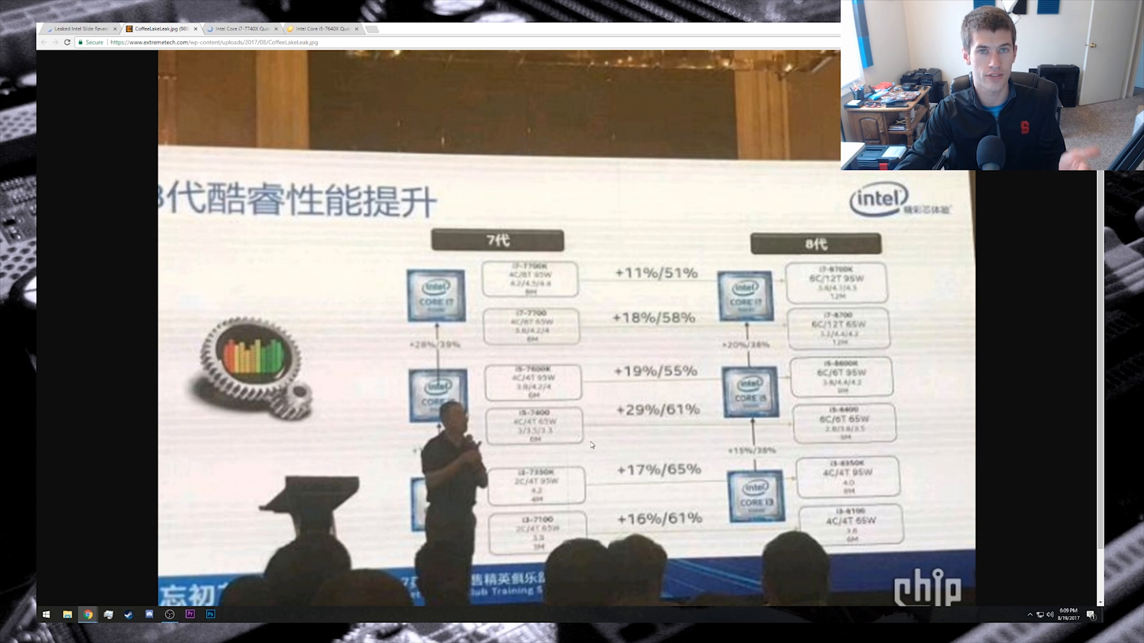
{"action": "mouse_move", "coordinate": [772, 553]}
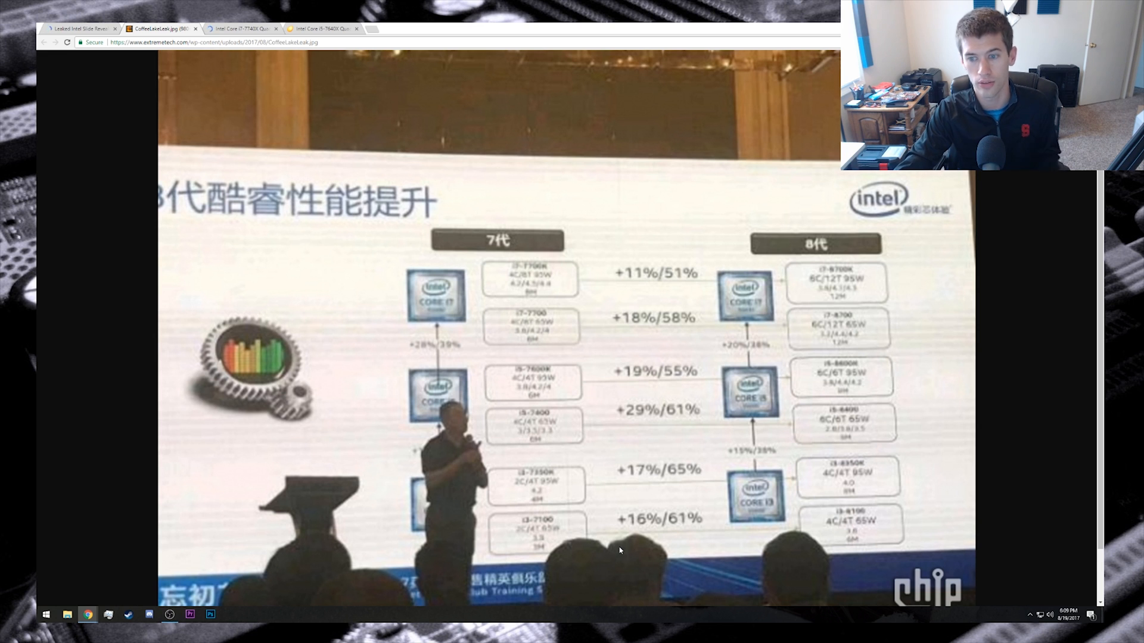
{"action": "mouse_move", "coordinate": [704, 516]}
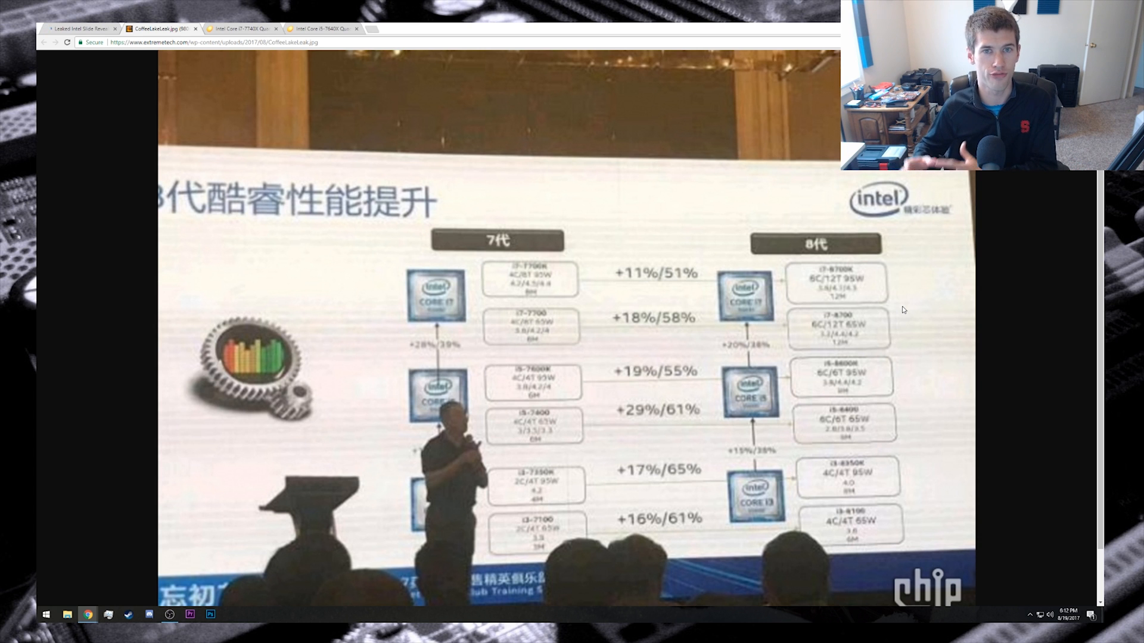
- Switch to the Core i7-7740X tab, then to the $239.99 Core i5-7640X page
{"action": "left_click", "coordinate": [241, 28]}
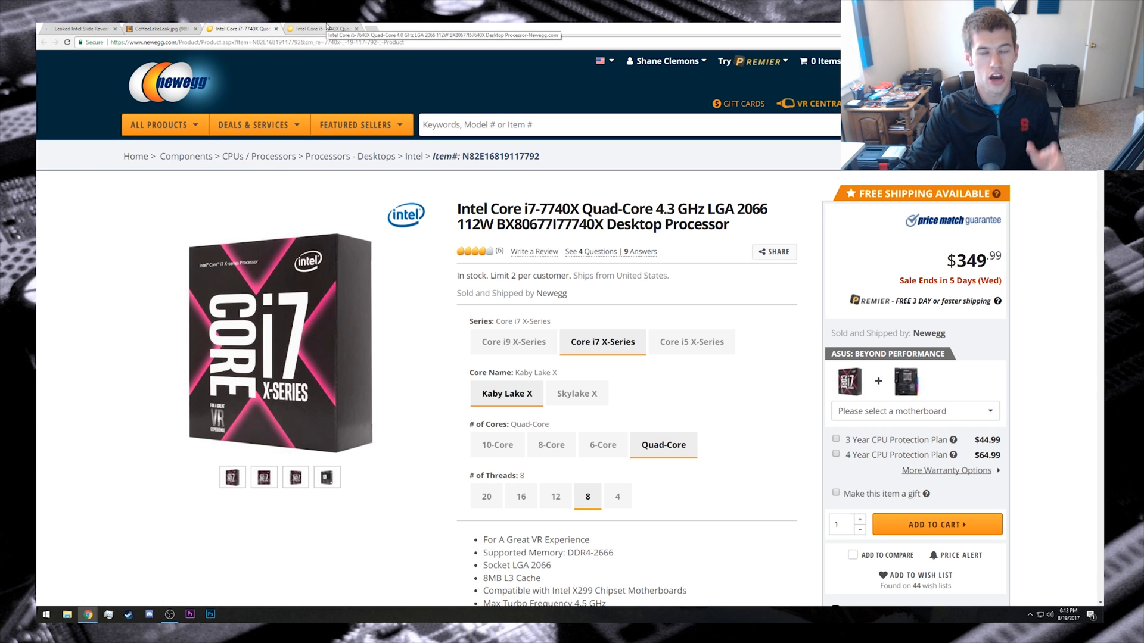
{"action": "left_click", "coordinate": [691, 341]}
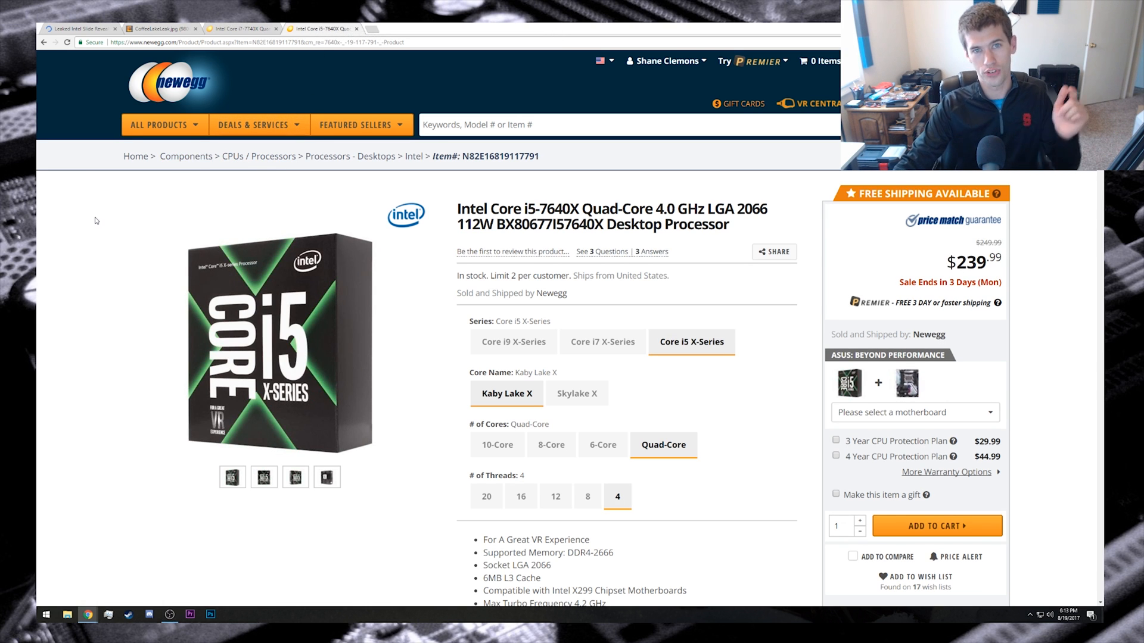